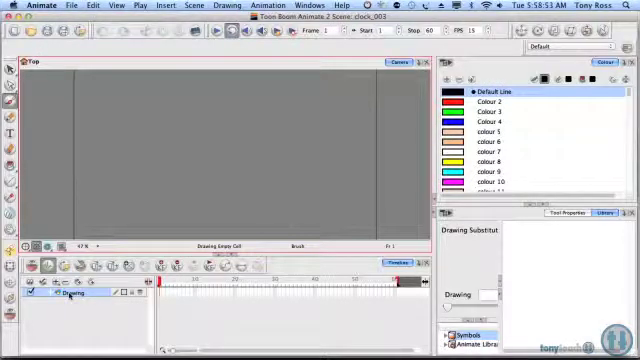
Step: Rename the drawing layer to face and choose a Pencil line preset for ellipses
left_click(62, 296)
type("face")
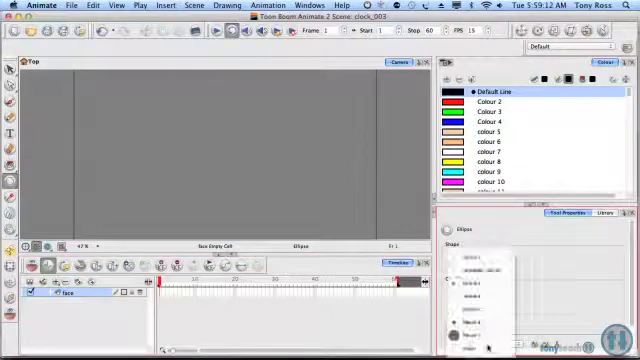
left_click(478, 297)
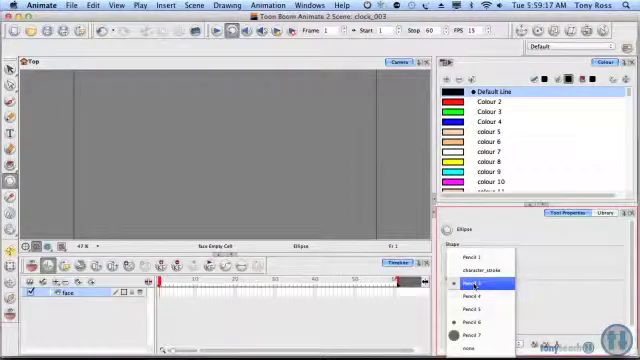
left_click(478, 287)
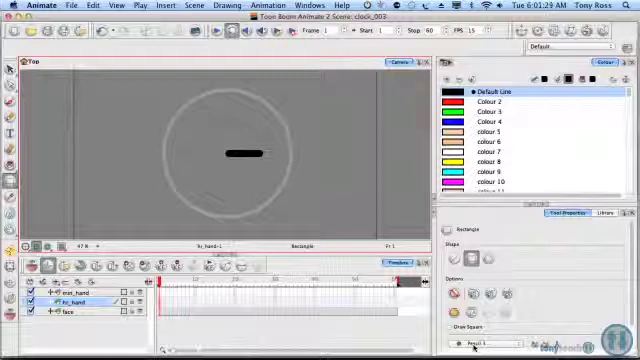
Step: Undo the last drawing action on the hour hand layer
key("cmd+z")
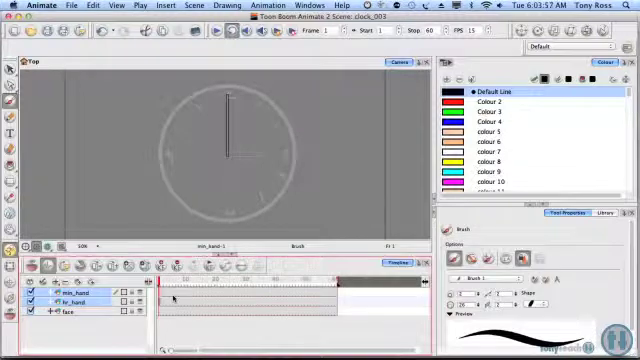
Step: Insert starting keyframes on the min_hand and hr_hand layers with F6
key("F6")
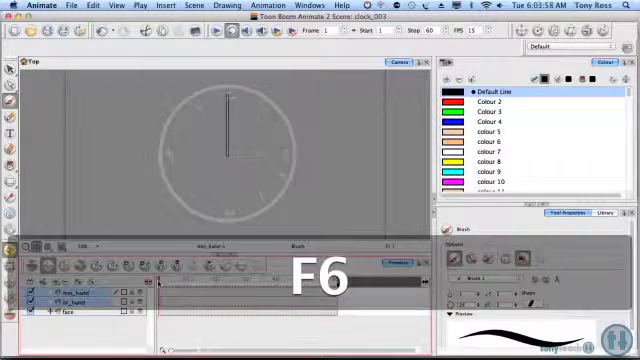
key("f6")
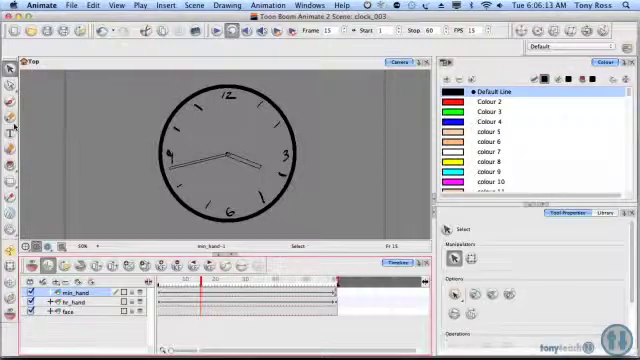
mouse_move(12, 130)
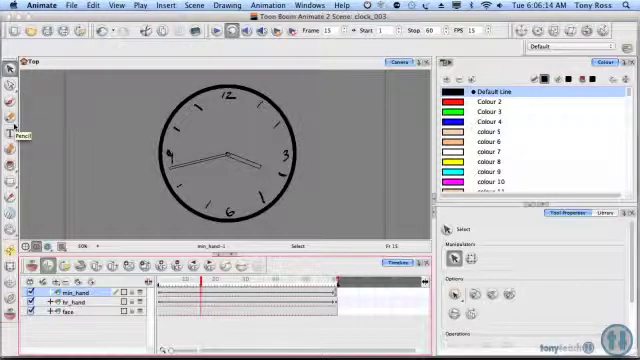